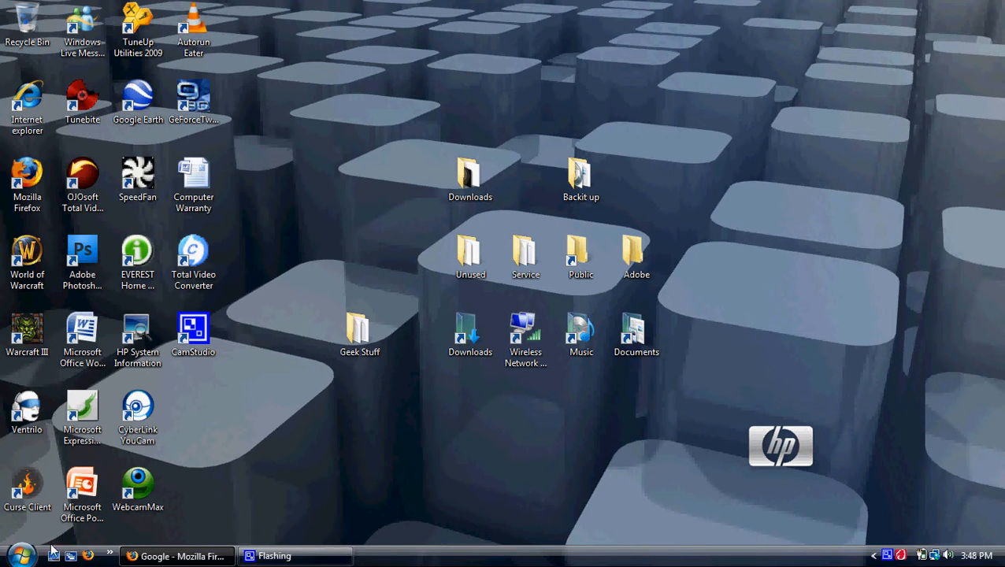
pyautogui.moveTo(20, 555)
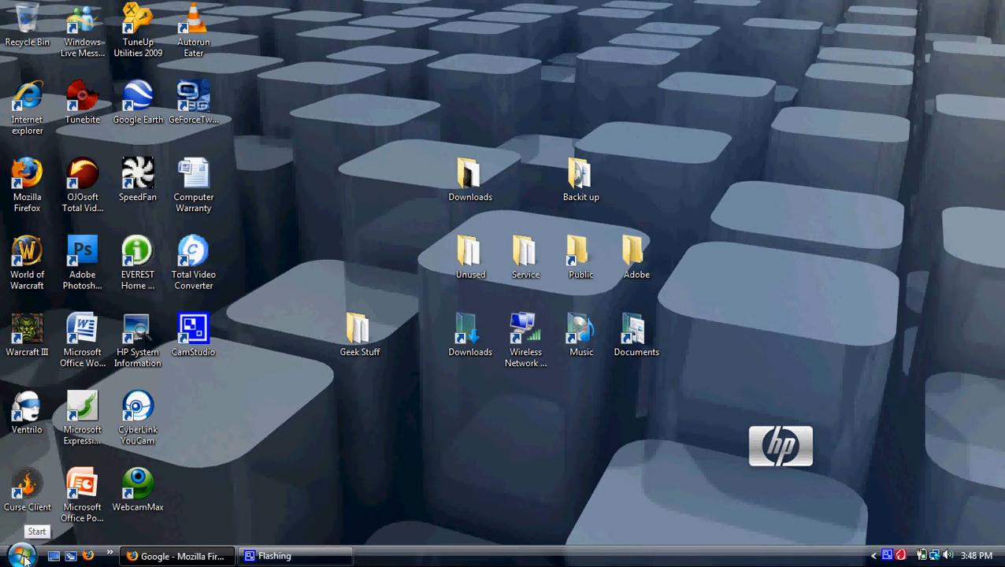
pyautogui.moveTo(79, 555)
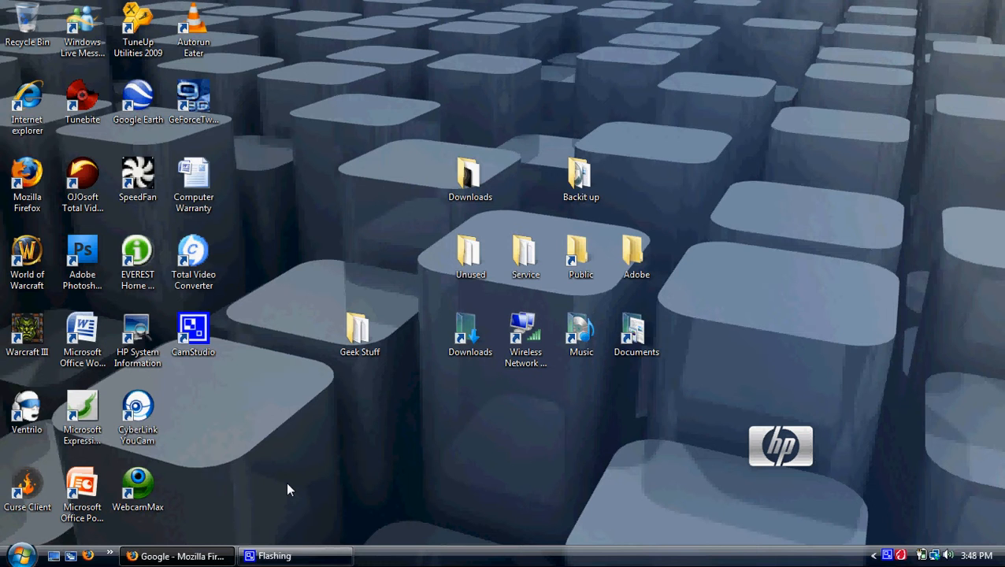
pyautogui.moveTo(473, 419)
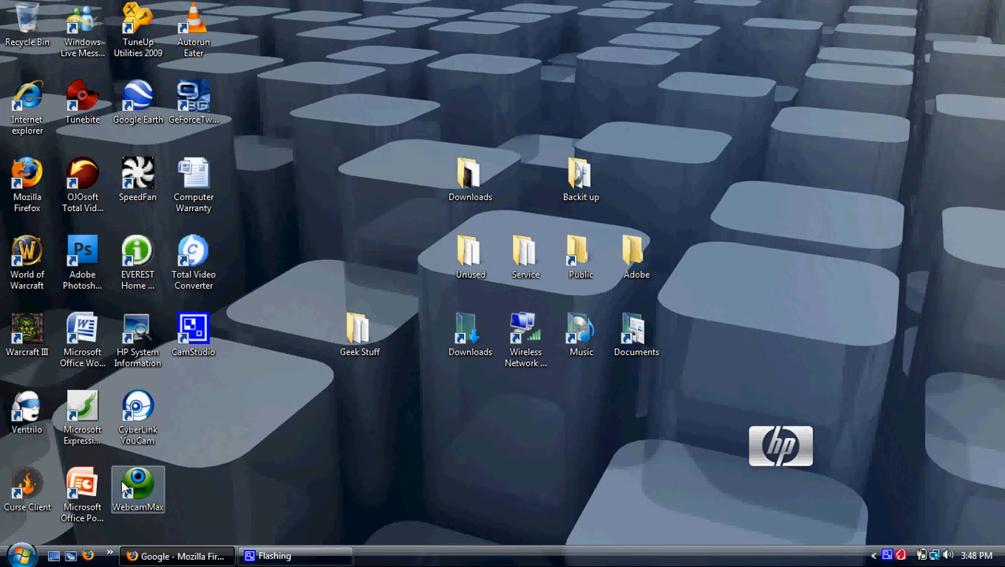
# Show the System properties for this computer from the Start menu's Computer entry.
pyautogui.click(22, 555)
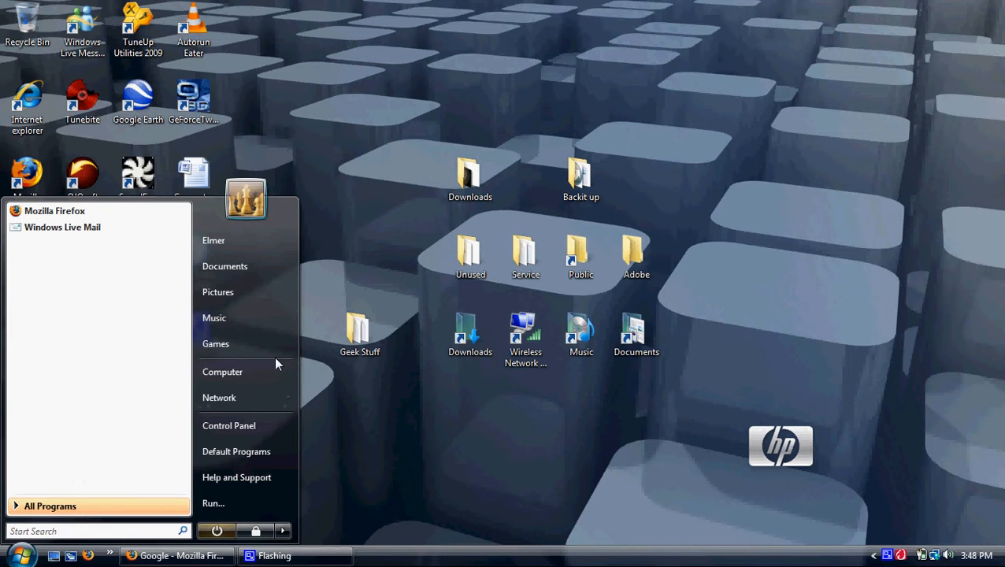
pyautogui.moveTo(222, 372)
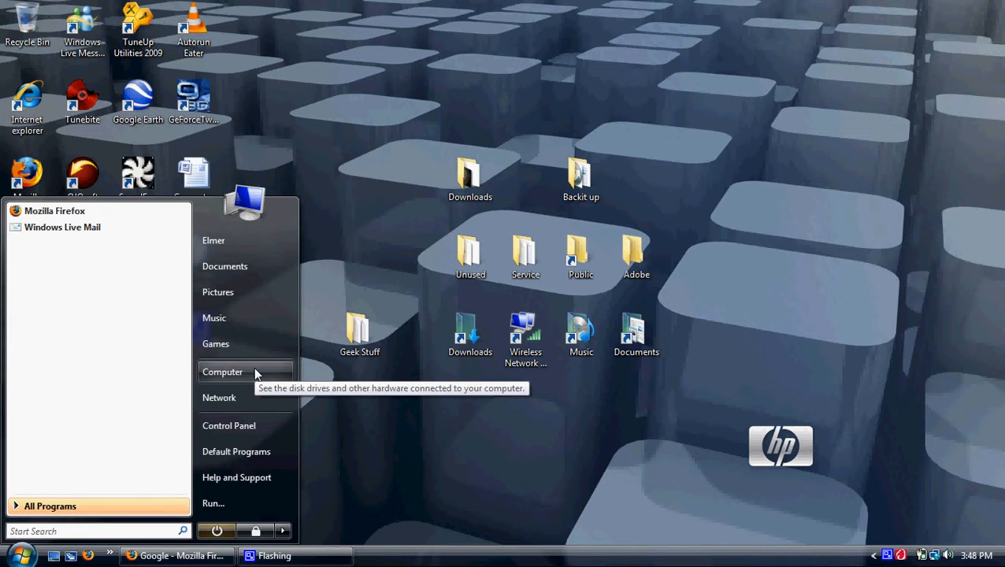
pyautogui.rightClick(224, 372)
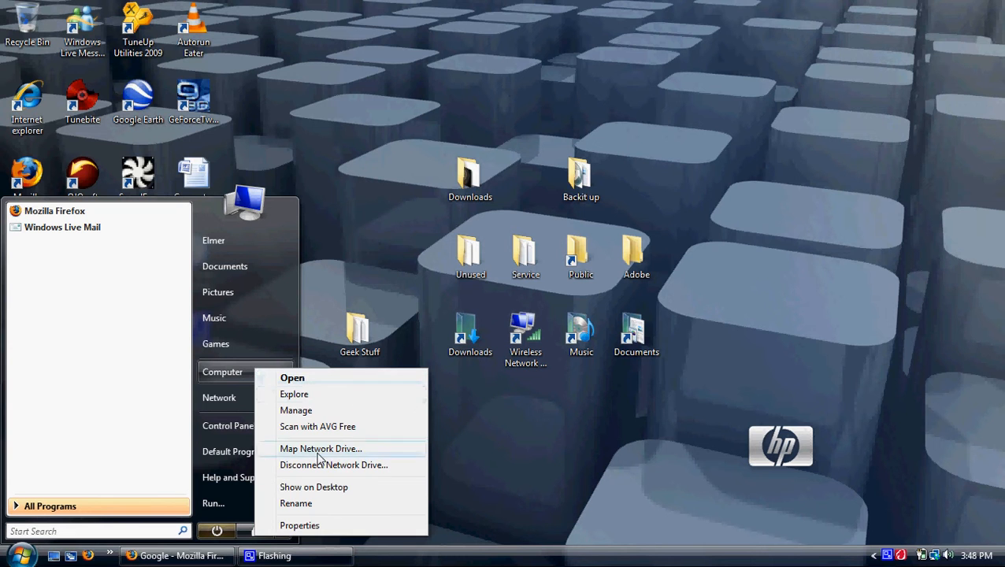
pyautogui.click(293, 378)
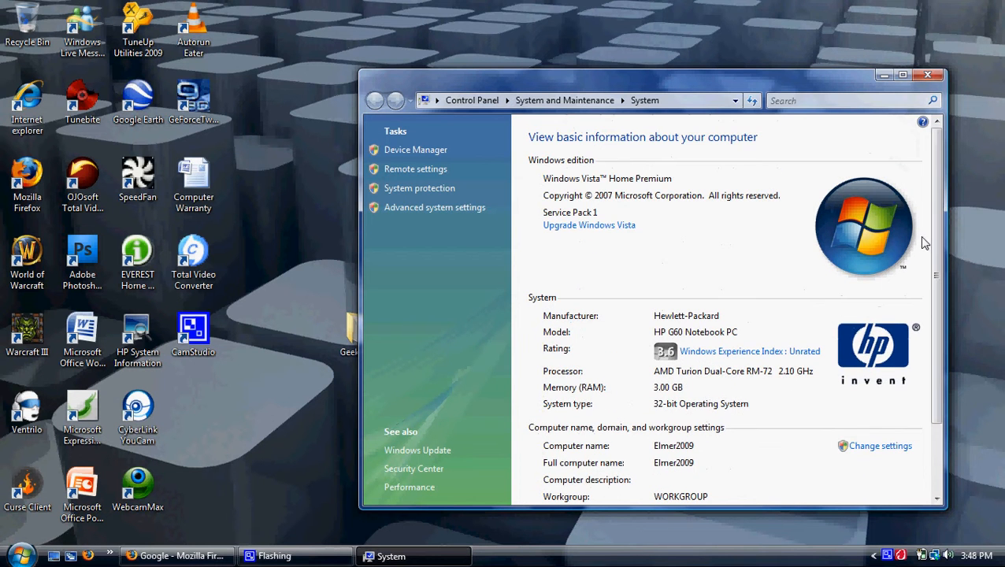
pyautogui.moveTo(416, 149)
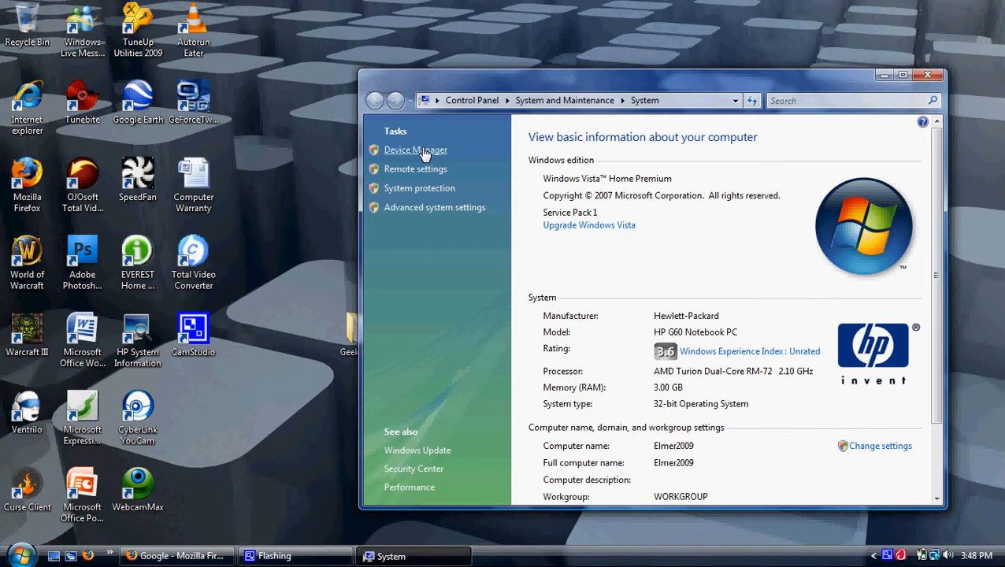
# Launch Device Manager from System Tasks and expand the Disk drives category.
pyautogui.click(416, 150)
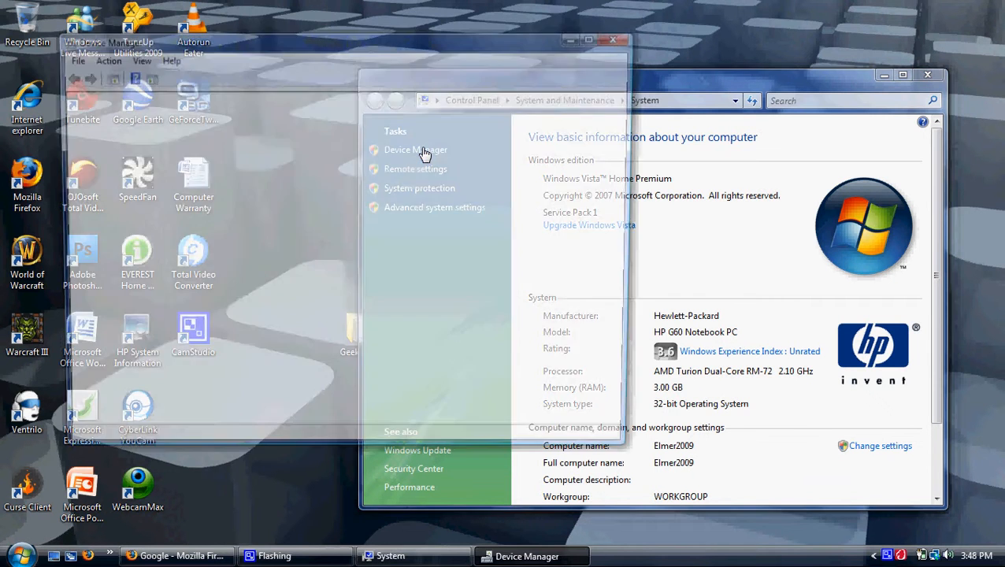
pyautogui.click(416, 150)
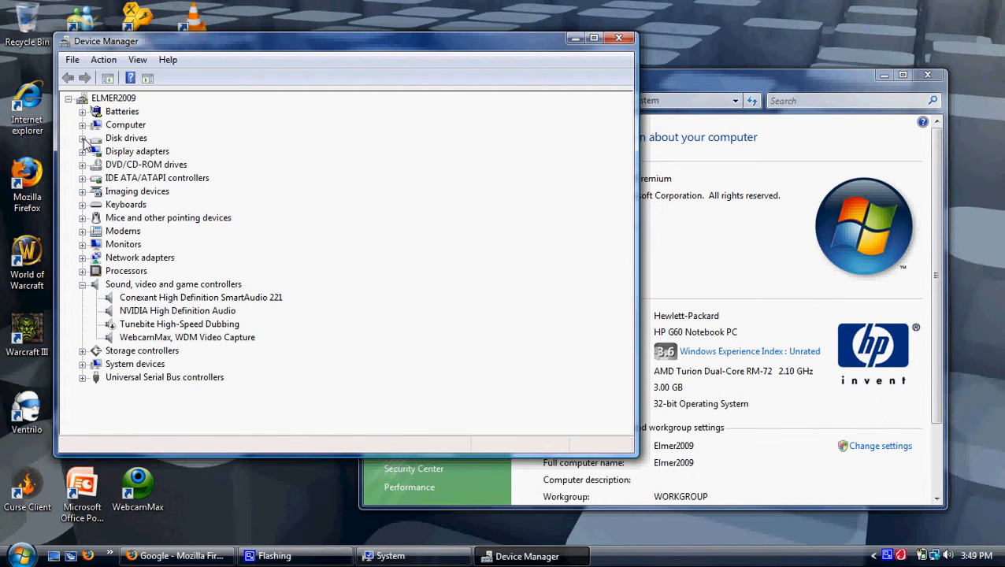
pyautogui.click(82, 139)
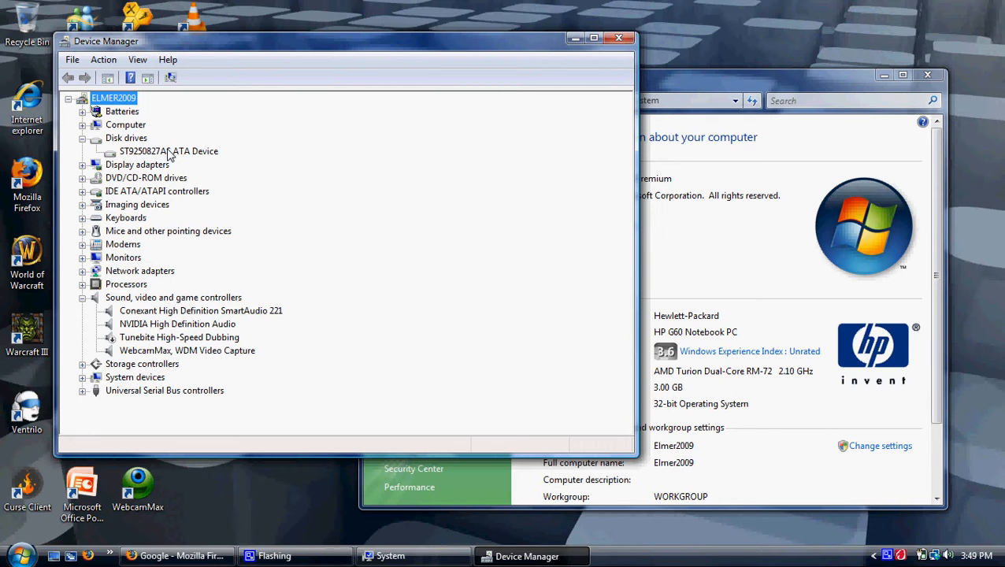
# Bring up the properties sheet of the ST9250827AS ATA Device disk.
pyautogui.rightClick(167, 151)
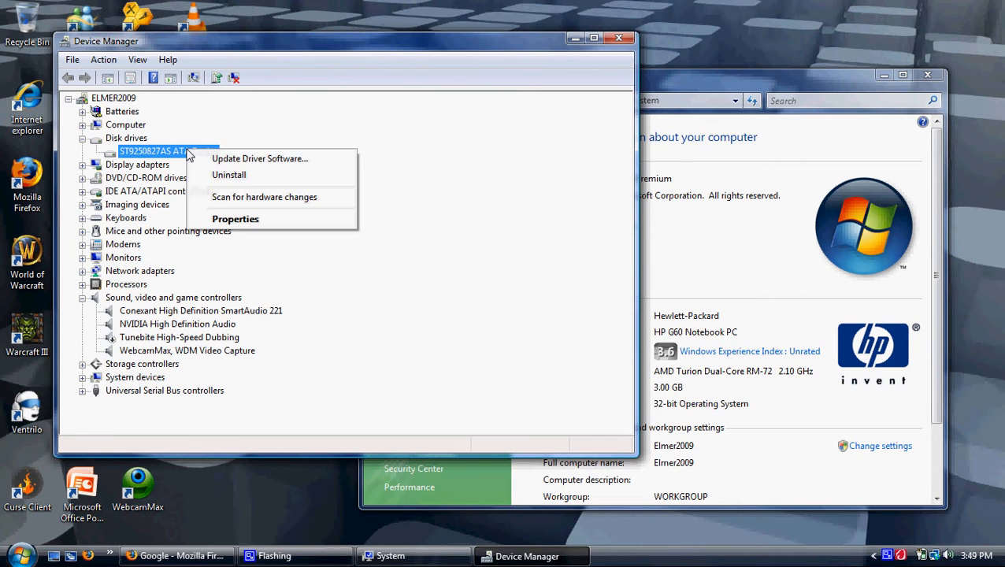
pyautogui.moveTo(235, 219)
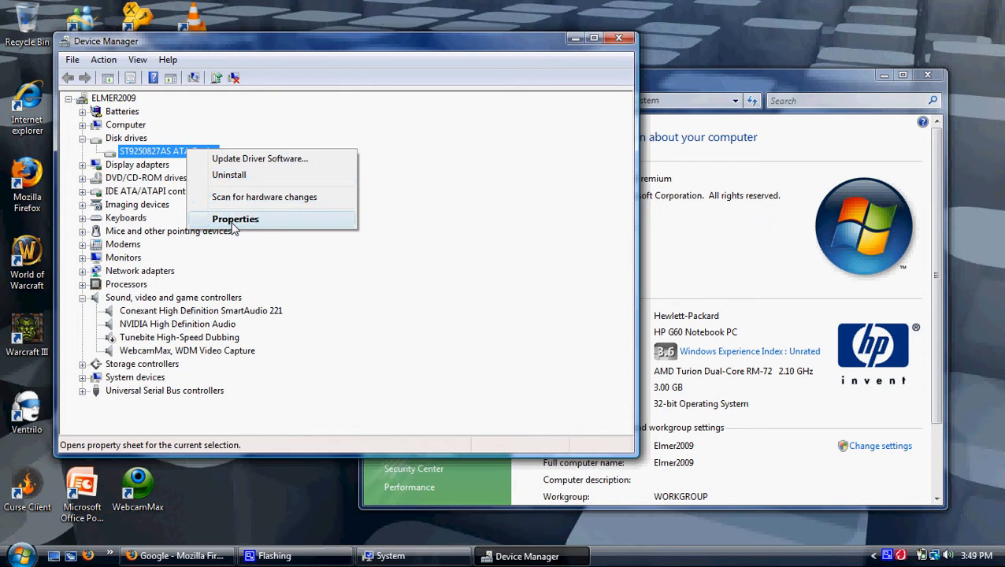
pyautogui.click(236, 219)
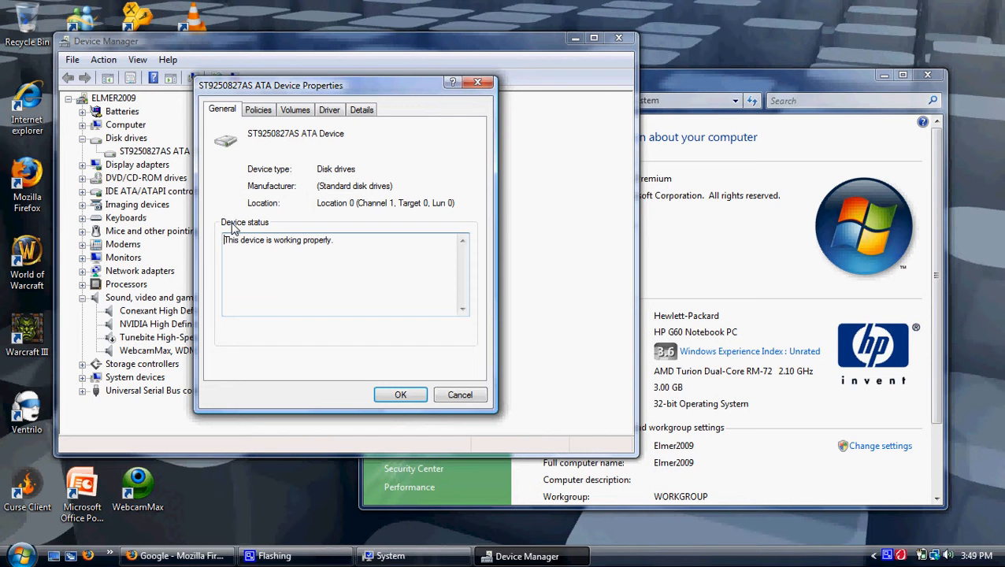
pyautogui.moveTo(322, 151)
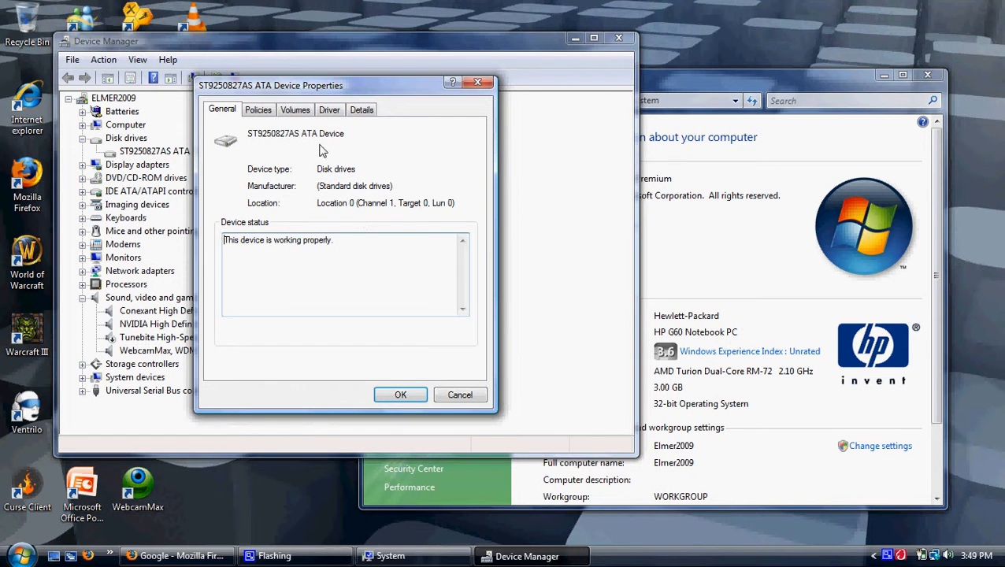
# On Policies, enable advanced performance alongside write caching and confirm with OK.
pyautogui.click(258, 110)
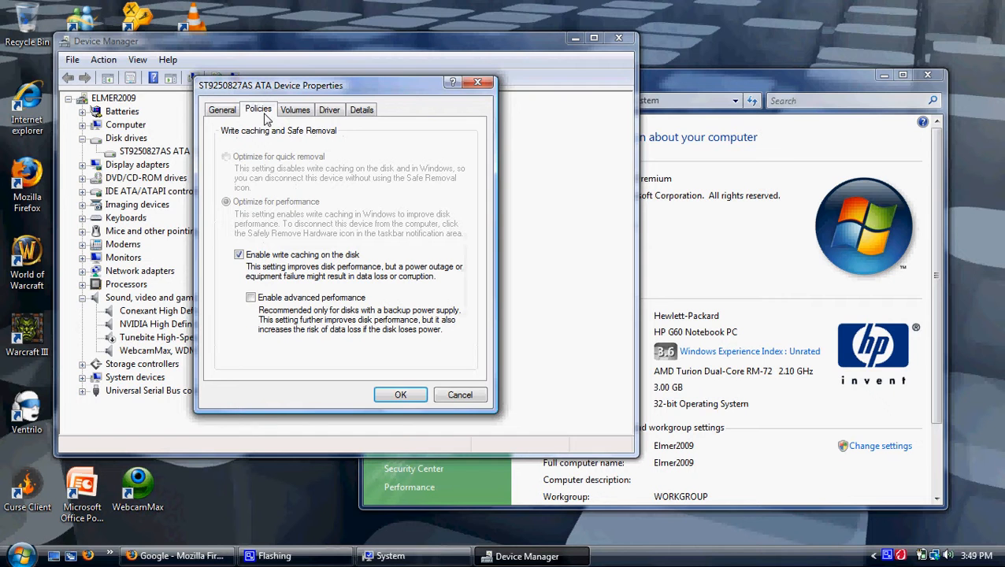
pyautogui.moveTo(245, 235)
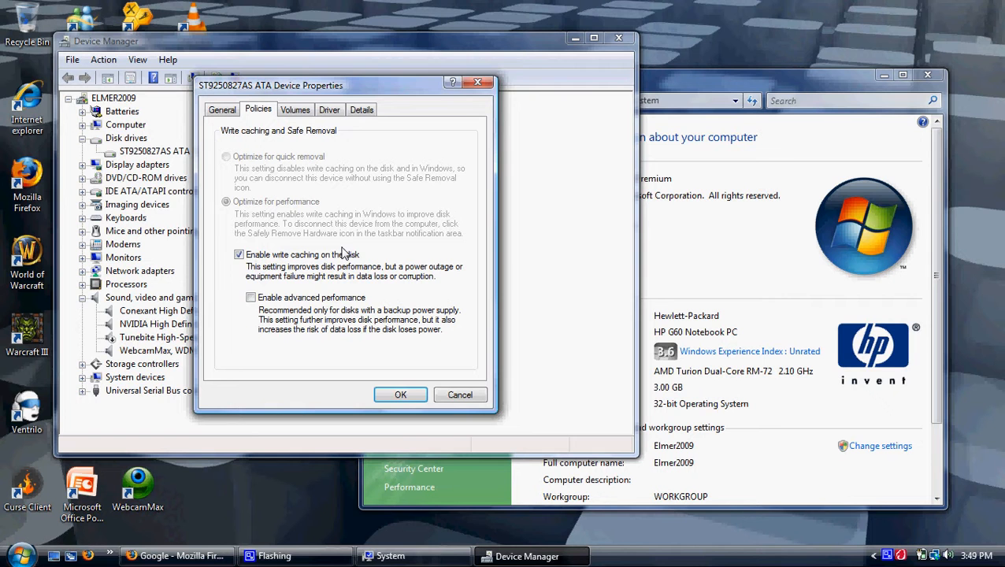
pyautogui.moveTo(355, 275)
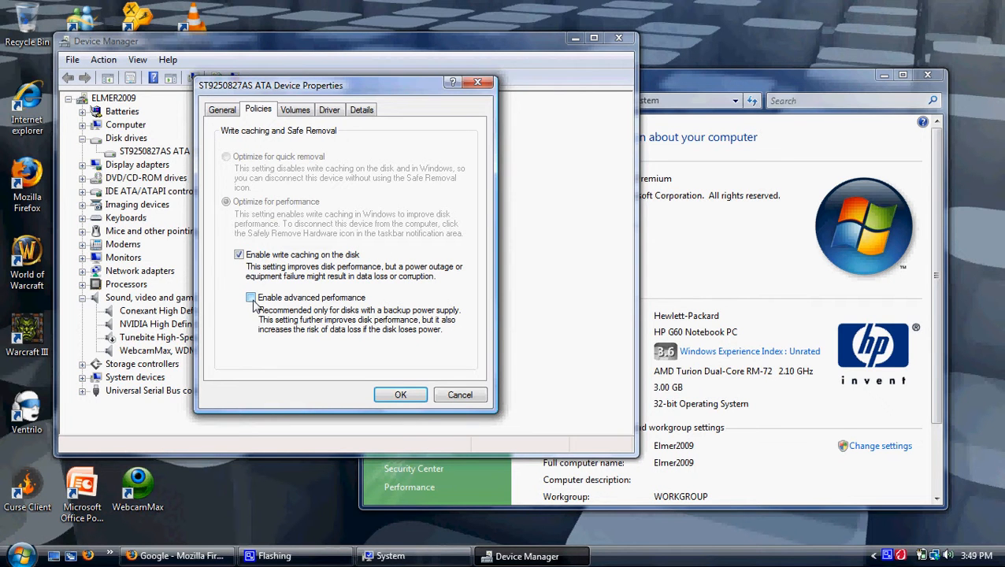
pyautogui.click(251, 297)
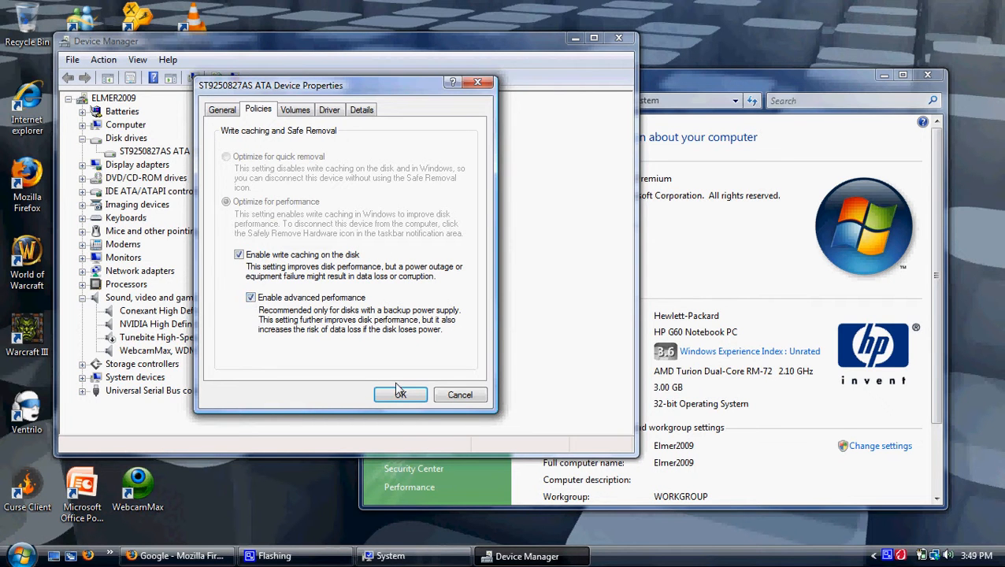
pyautogui.click(400, 394)
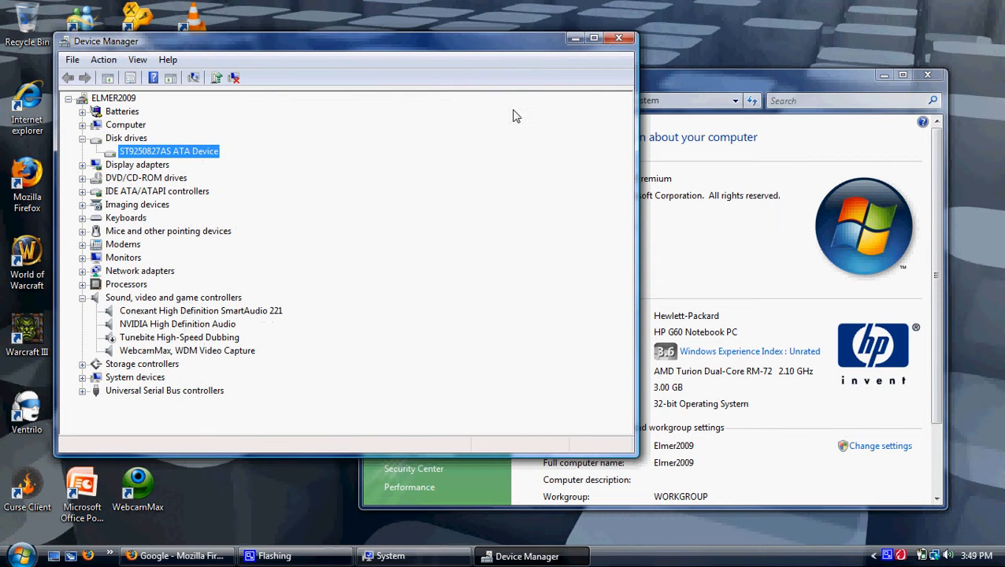
# Close Device Manager and the System window, returning to the desktop.
pyautogui.click(619, 38)
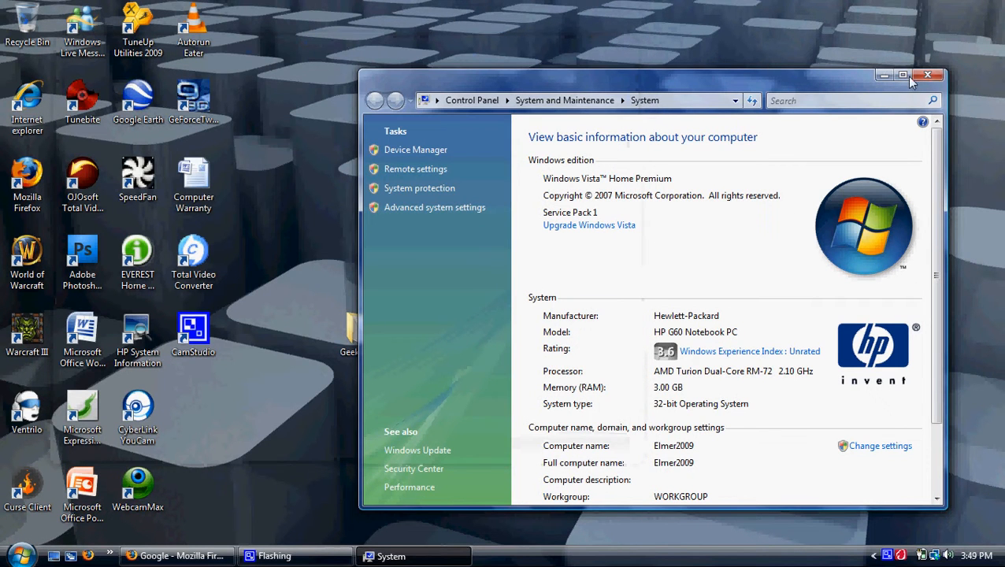
pyautogui.click(929, 75)
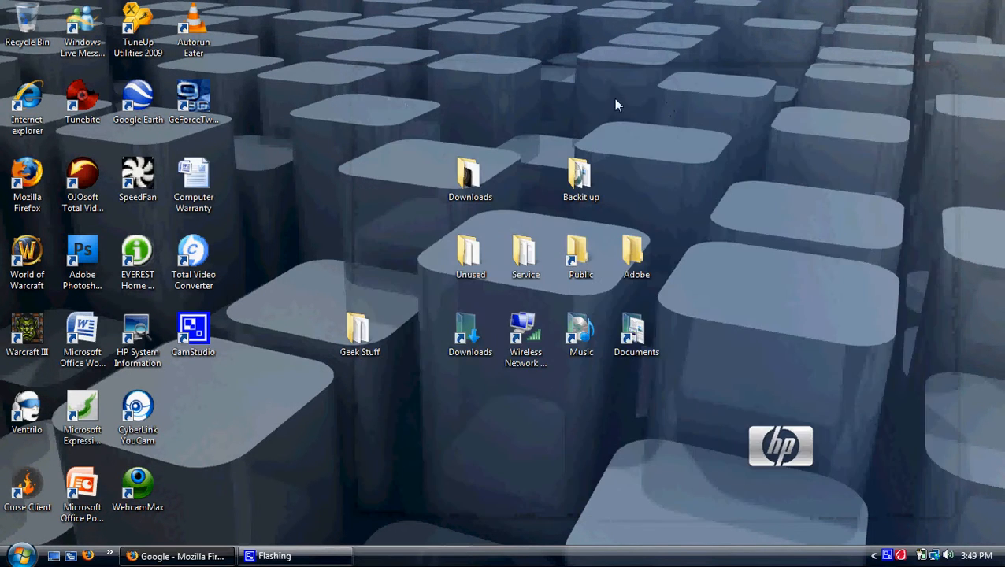
pyautogui.moveTo(800, 6)
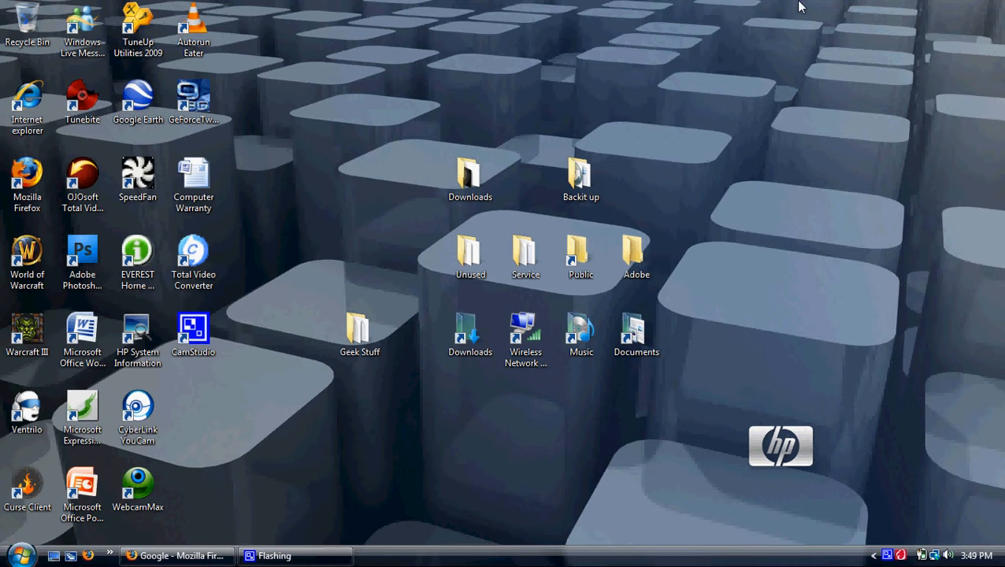
pyautogui.moveTo(975, 16)
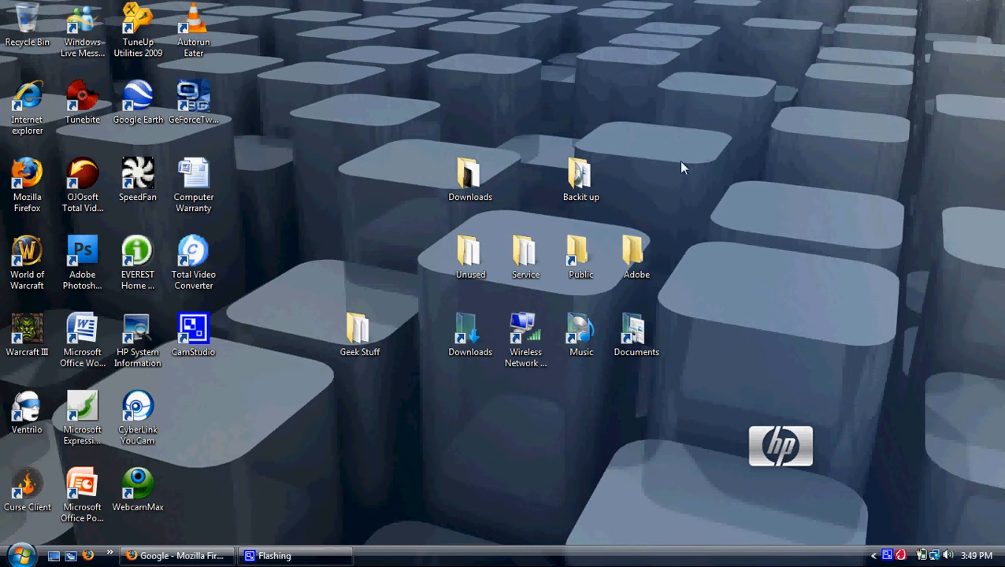
pyautogui.moveTo(821, 184)
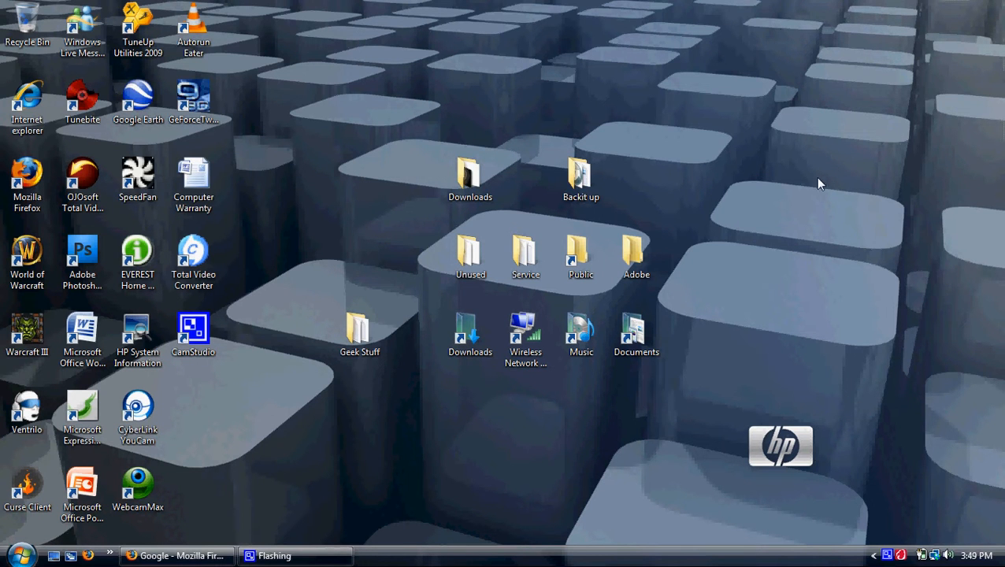